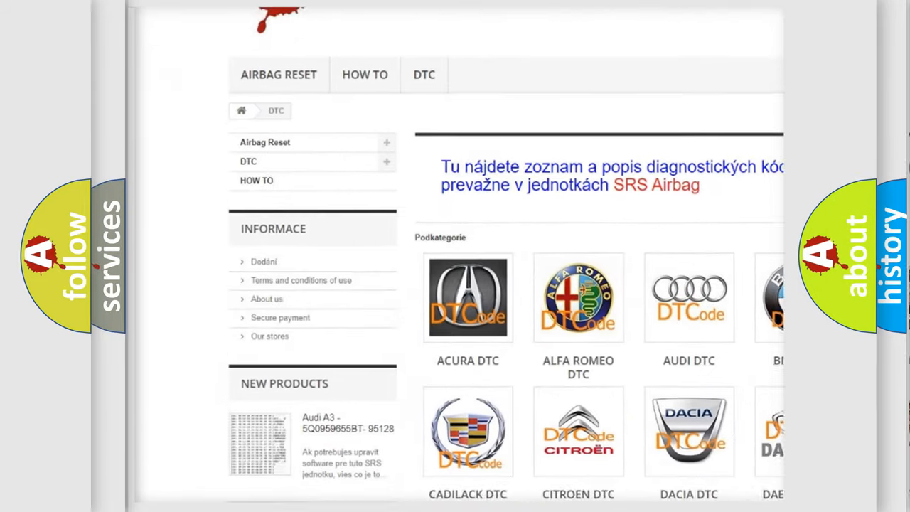
scroll(down, 3)
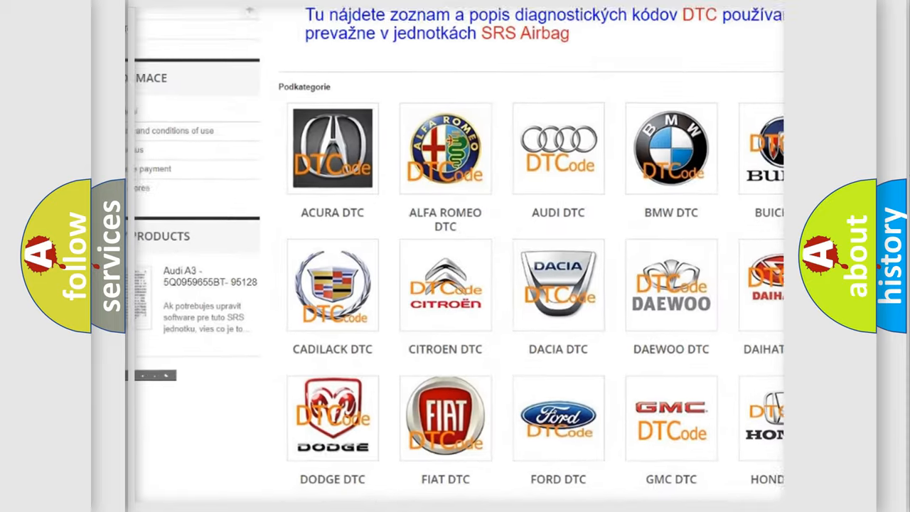
scroll(down, 3)
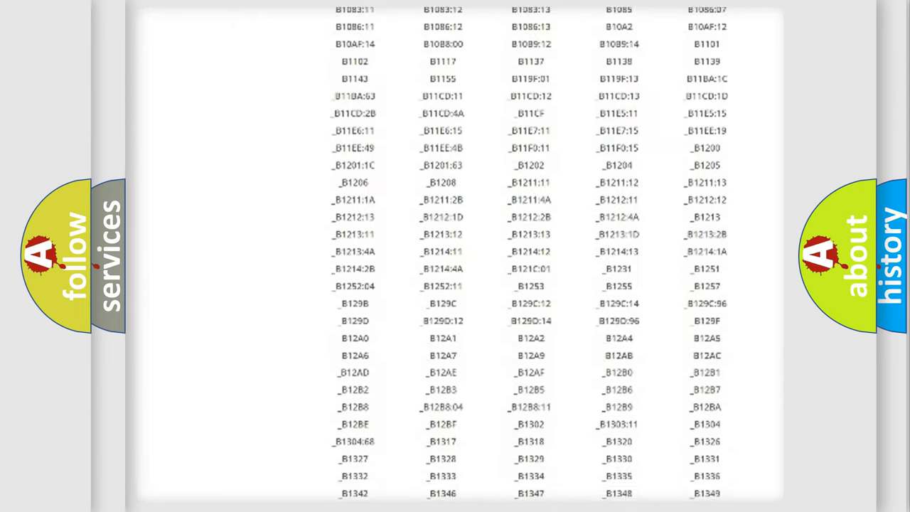
scroll(down, 3)
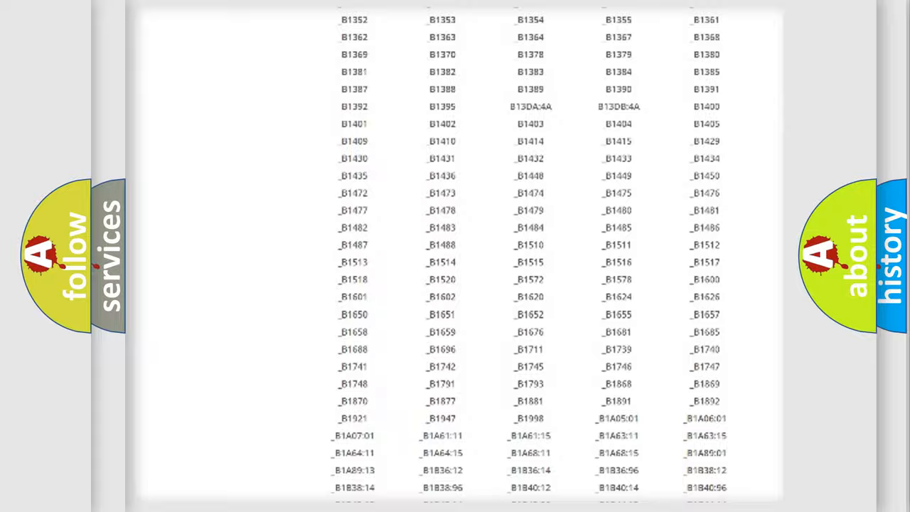